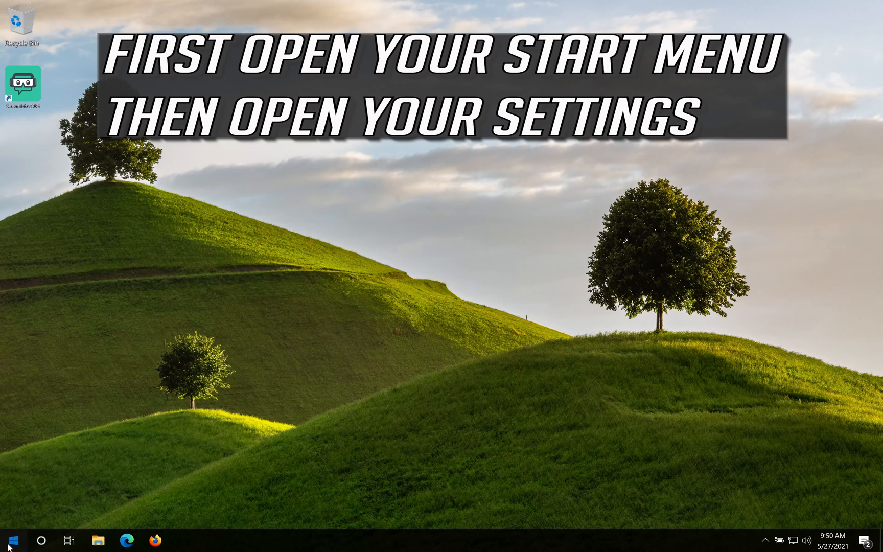
# Launch Windows Settings from the Start menu and scroll the home page down to Privacy.
pyautogui.click(13, 540)
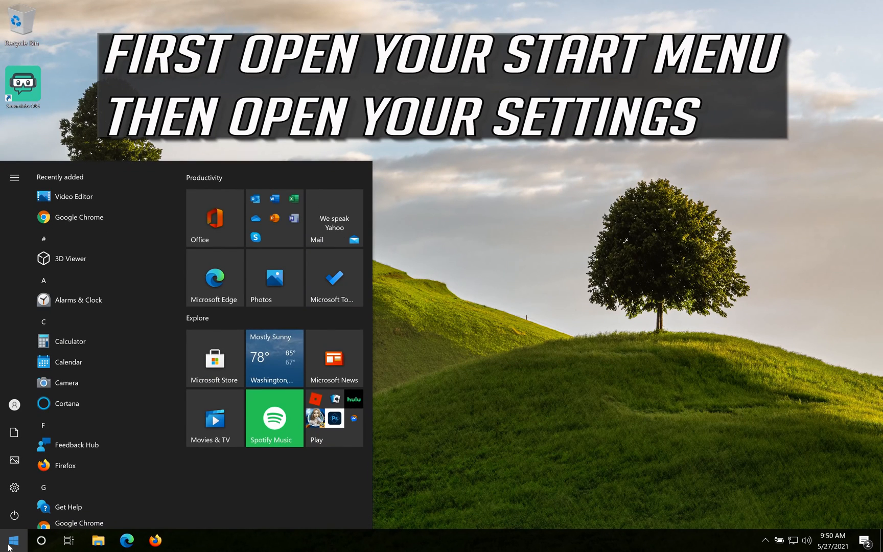
pyautogui.click(14, 177)
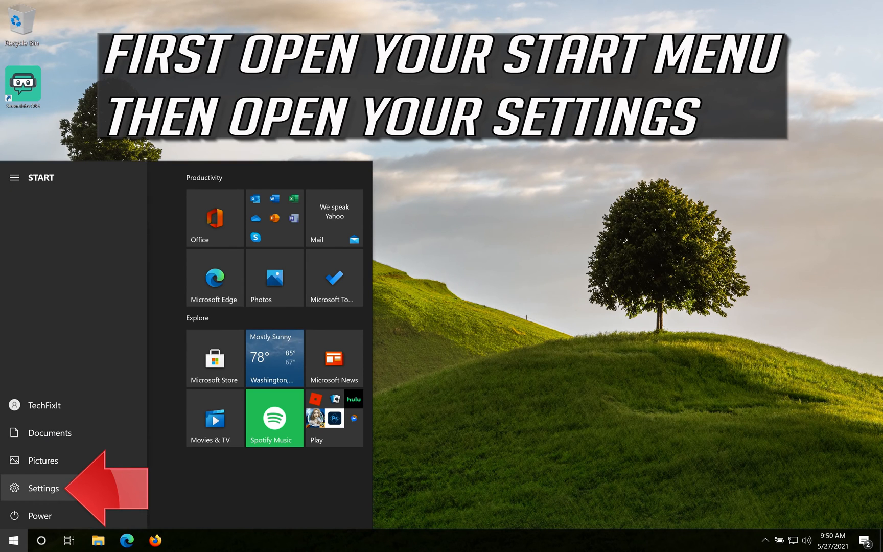
pyautogui.click(37, 502)
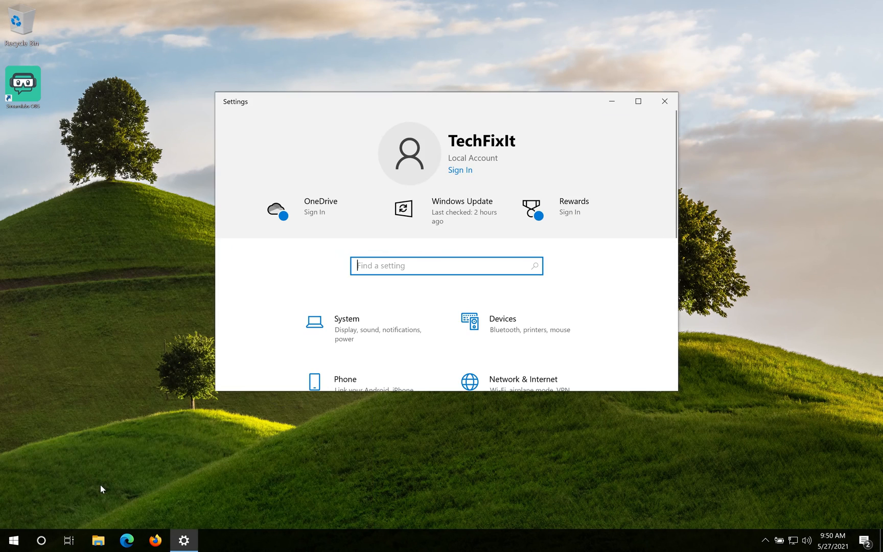
pyautogui.scroll(-3)
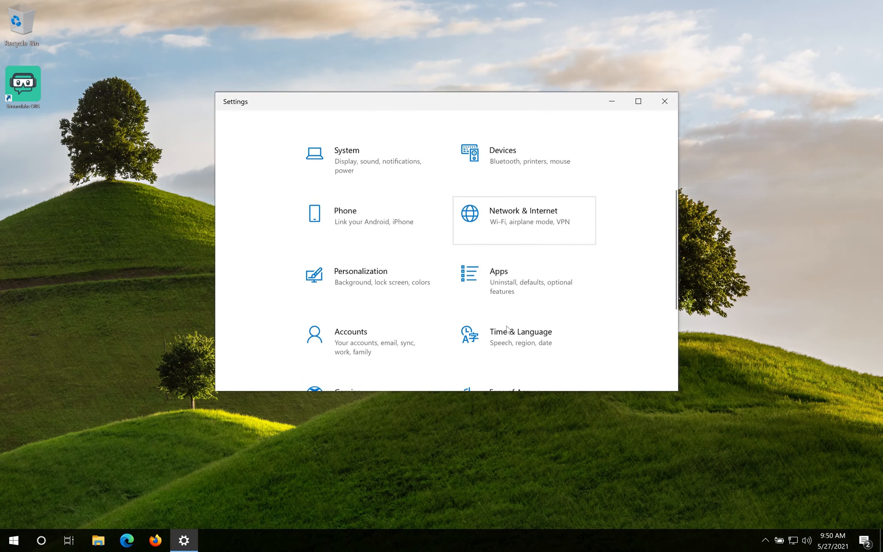
pyautogui.scroll(-3)
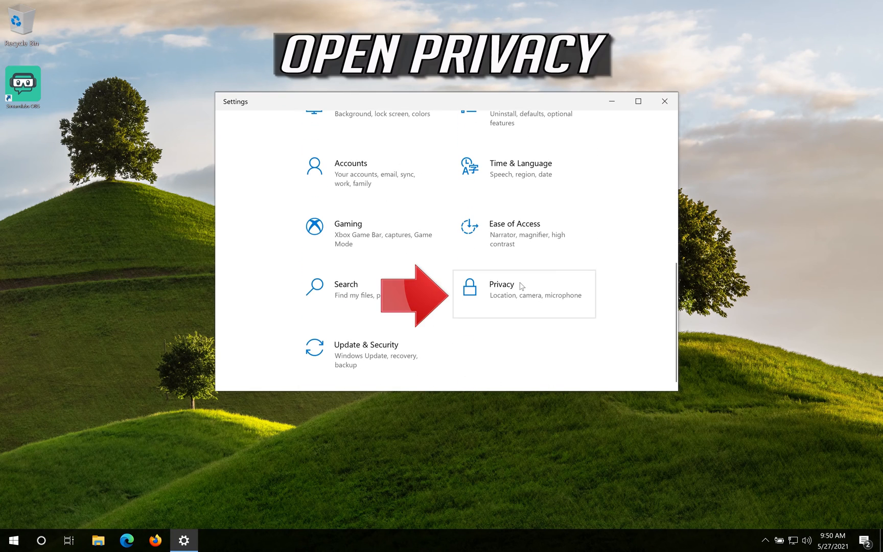
pyautogui.moveTo(555, 302)
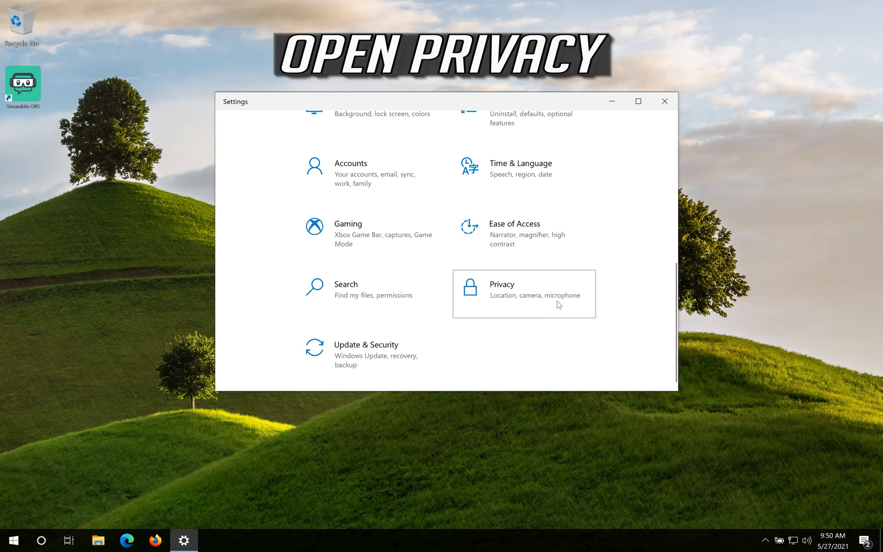
# Go to Privacy > Camera, where camera access for this device shows as off.
pyautogui.click(502, 284)
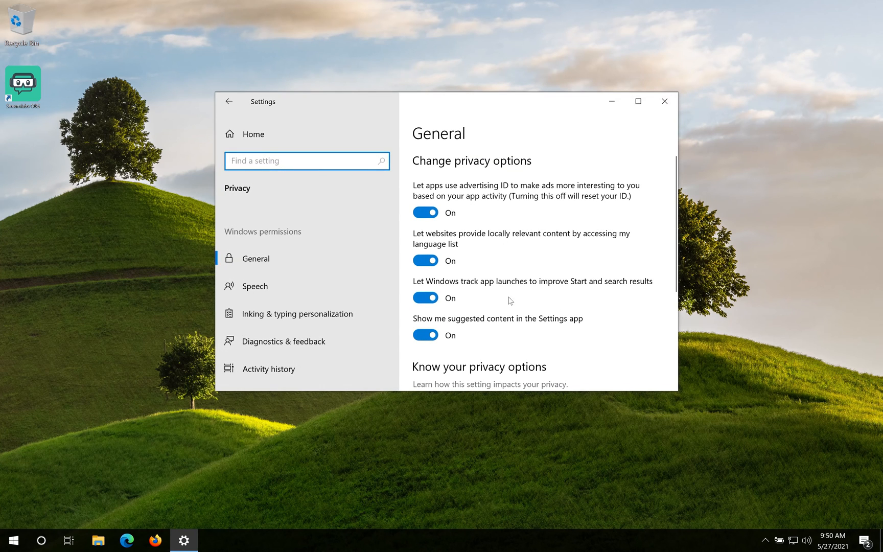
pyautogui.scroll(-3)
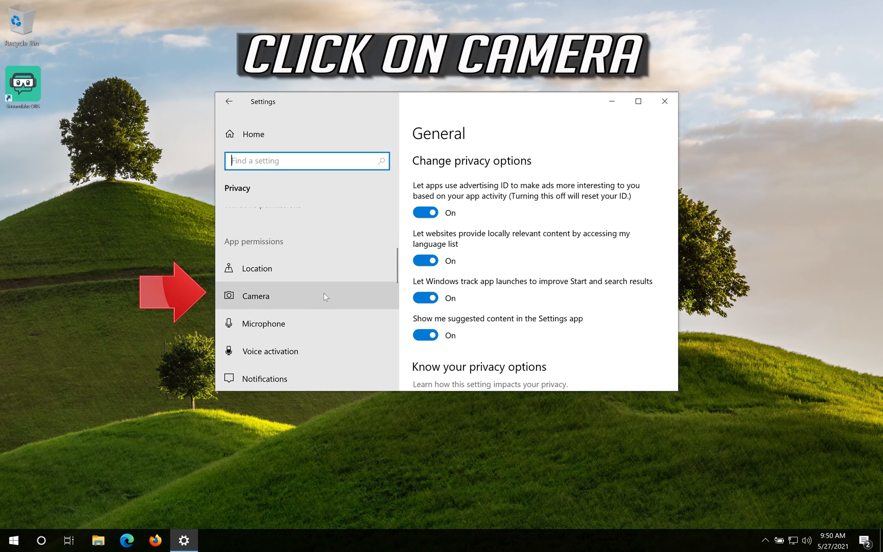
pyautogui.click(255, 296)
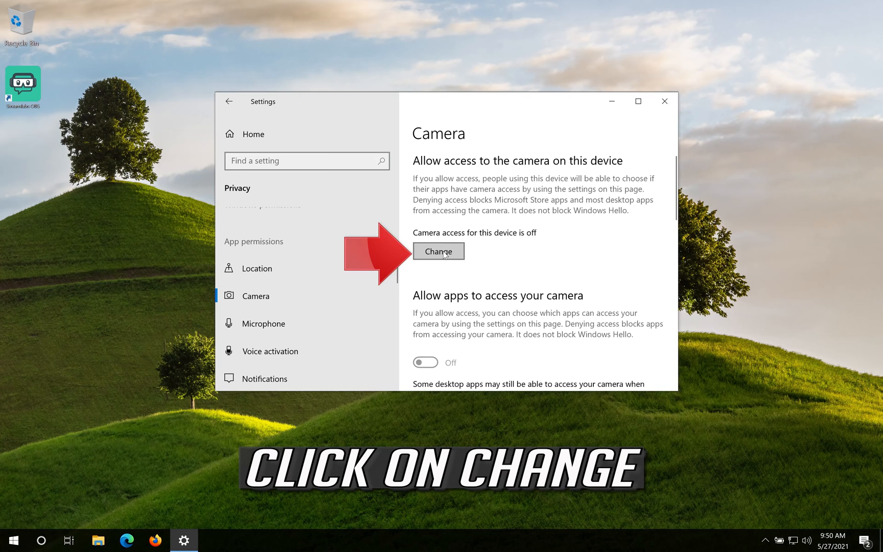
# Switch on 'Camera access for this device' and 'Allow apps to access your camera'.
pyautogui.click(439, 251)
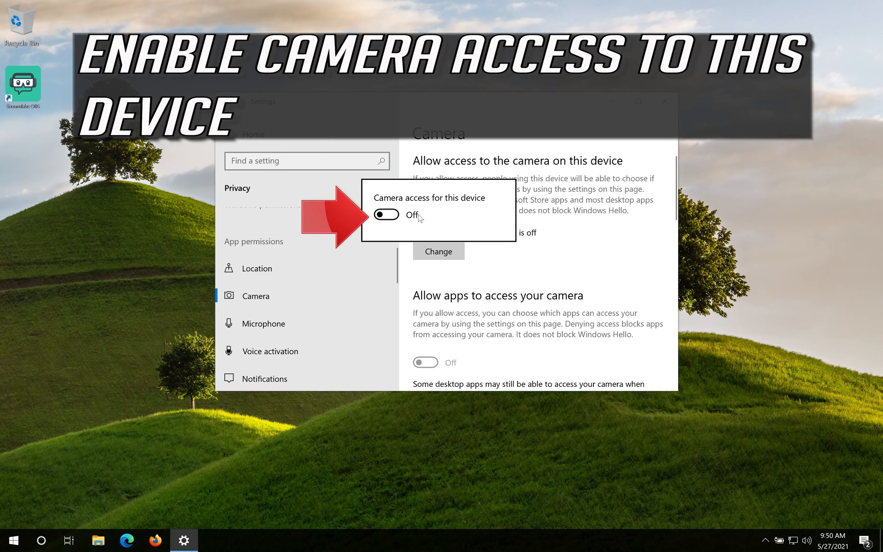
pyautogui.moveTo(402, 223)
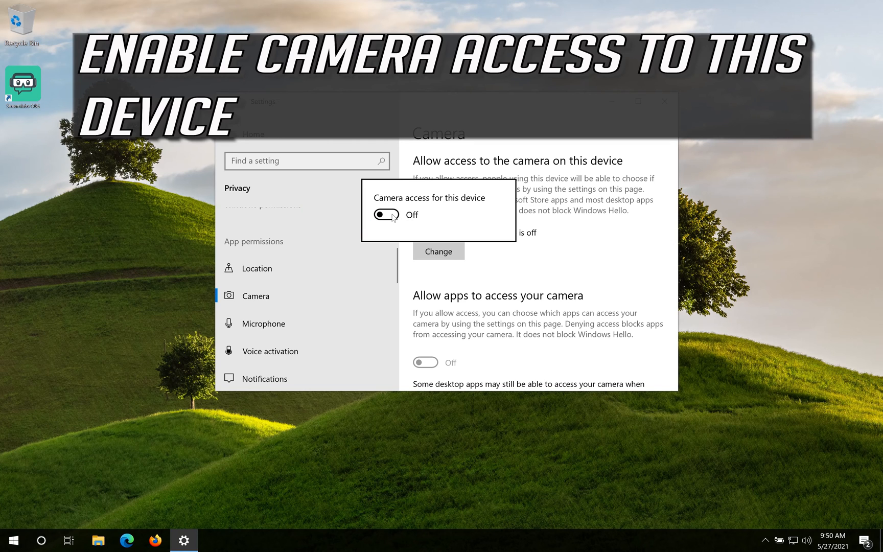
pyautogui.click(385, 215)
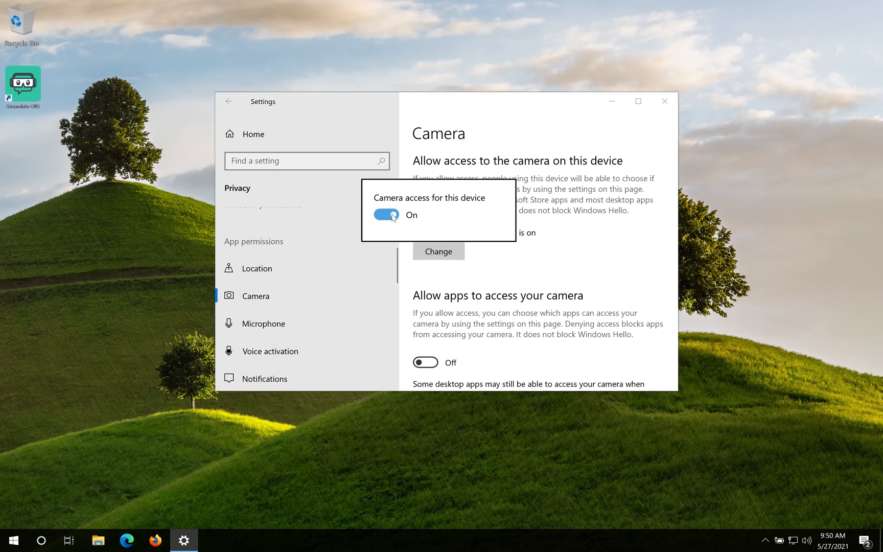
pyautogui.moveTo(574, 233)
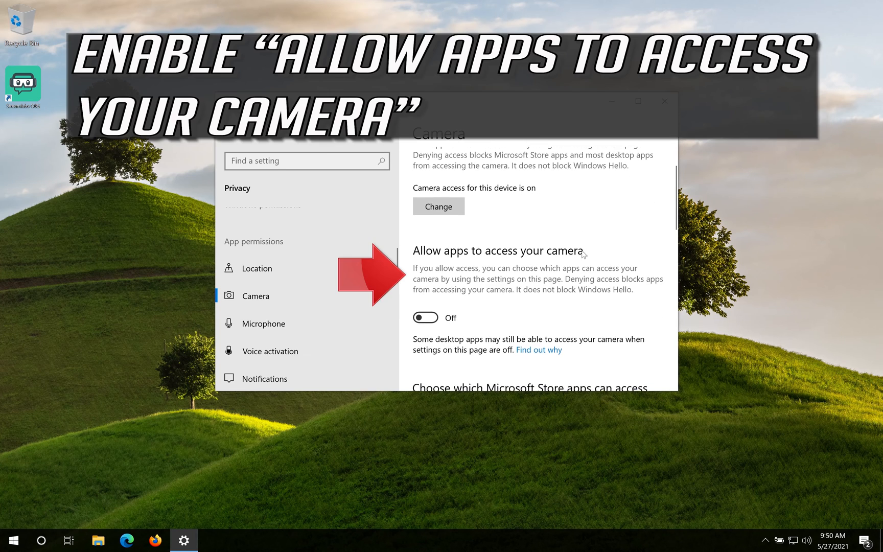
pyautogui.scroll(-3)
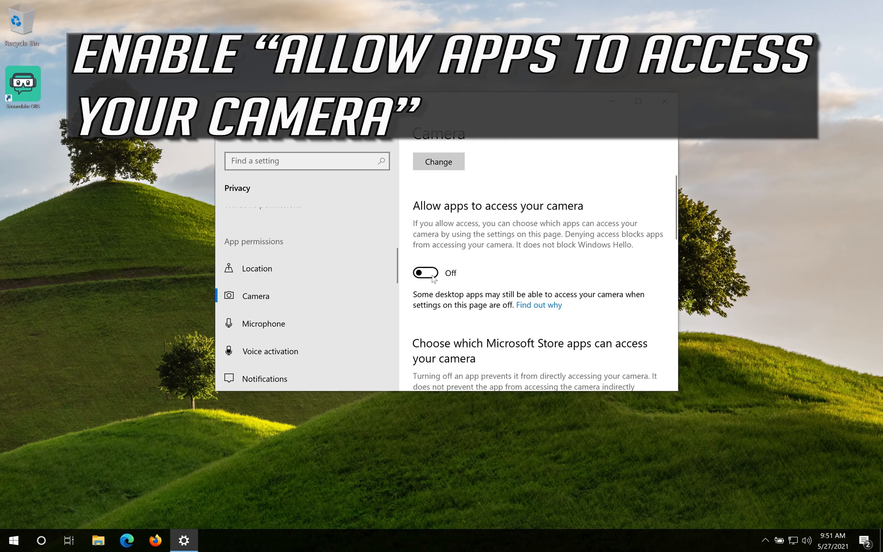
pyautogui.click(425, 273)
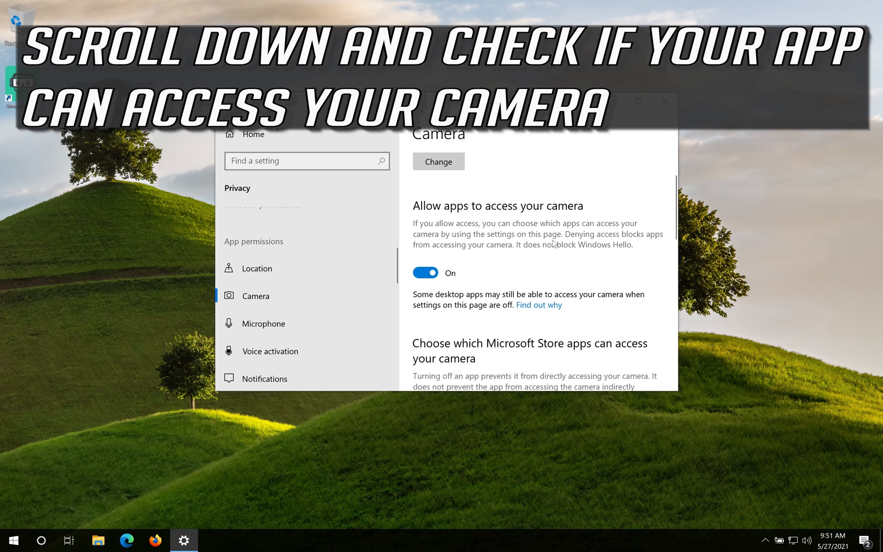
pyautogui.scroll(-3)
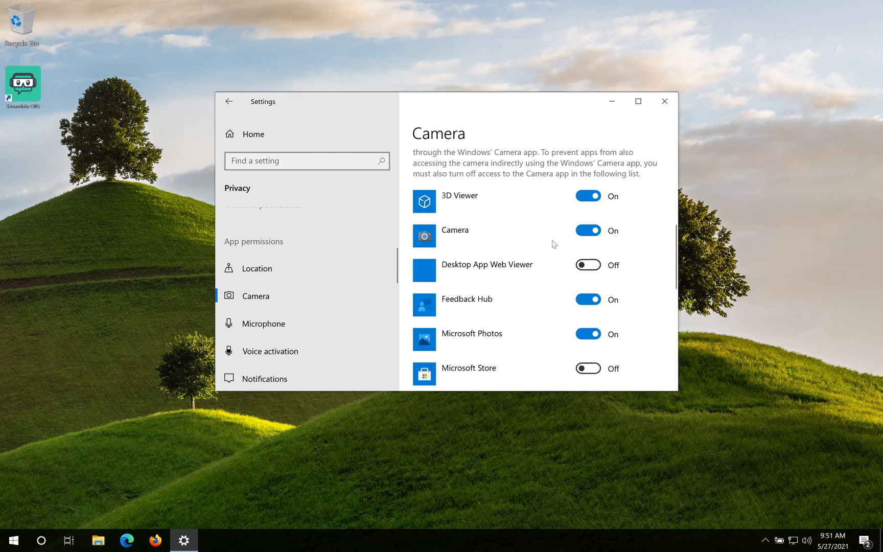
pyautogui.scroll(-3)
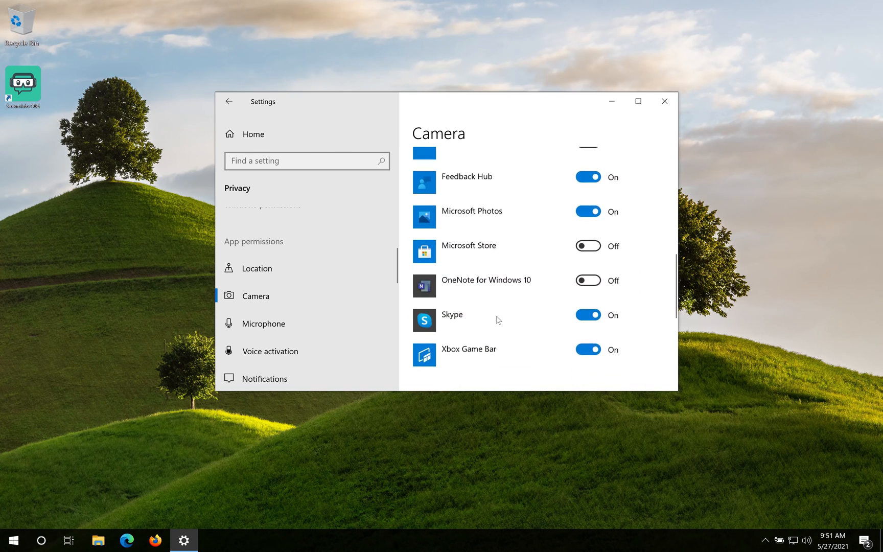
pyautogui.scroll(-3)
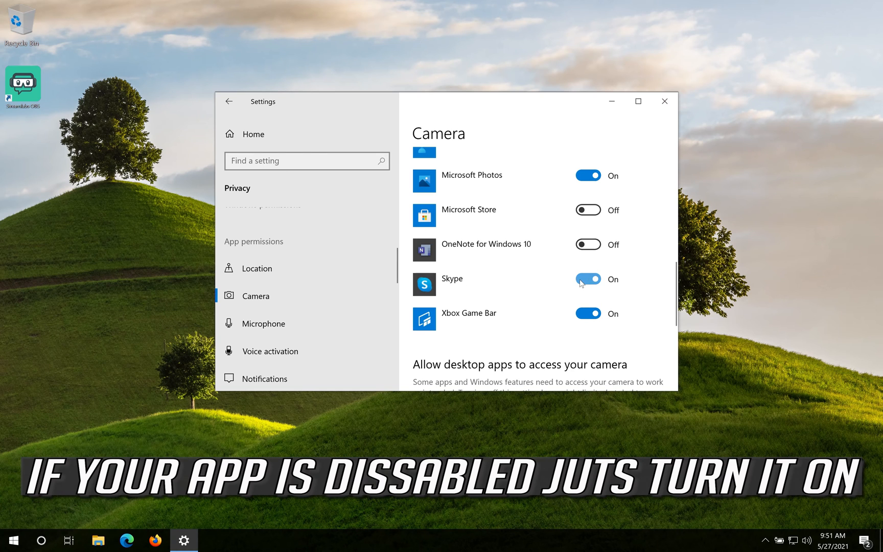
pyautogui.scroll(-3)
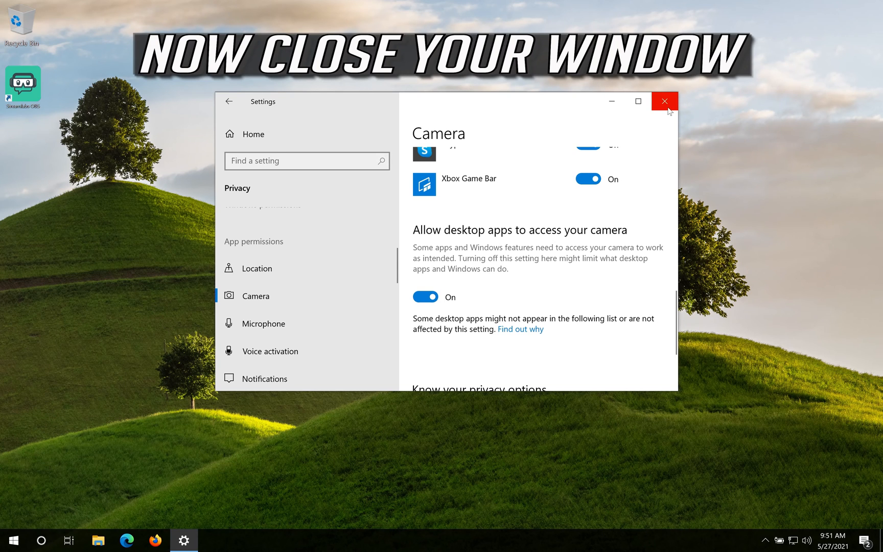
# Close the Settings window now that camera access is enabled.
pyautogui.click(665, 102)
pyautogui.write('device manager')
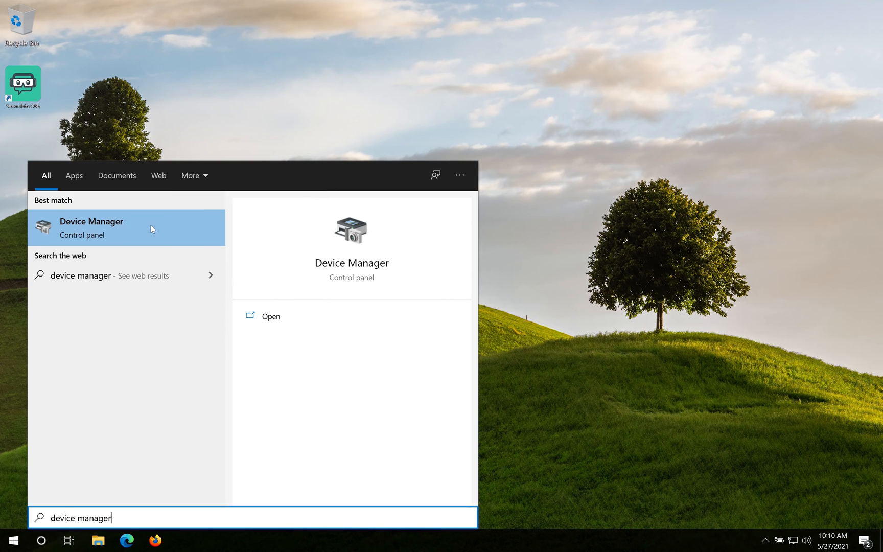
# Launch Device Manager from search and expand Cameras to reveal the VirtualBox Webcam.
pyautogui.click(91, 228)
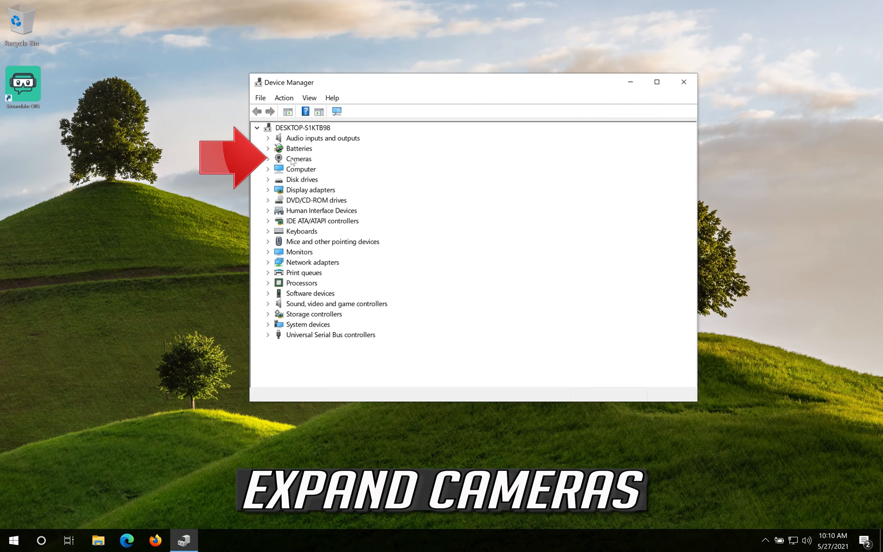
pyautogui.click(268, 158)
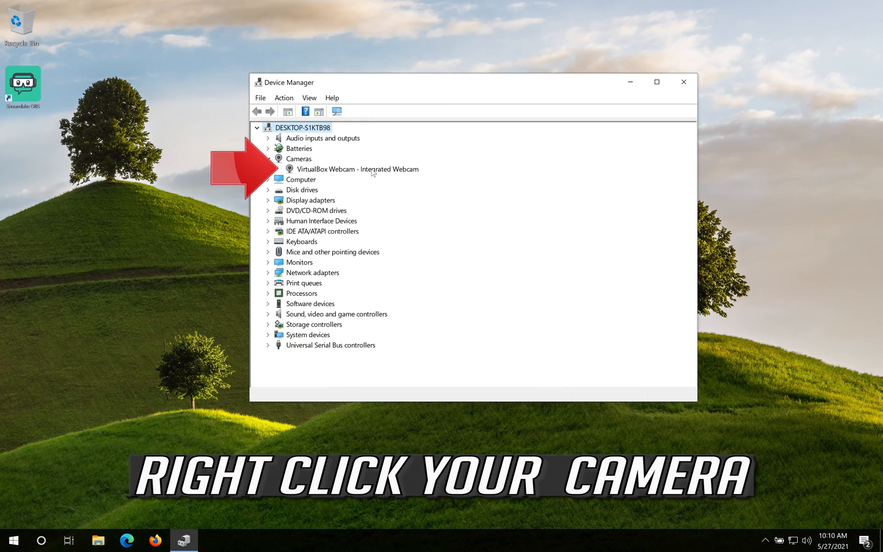
# Show the webcam's Properties Driver page, listing Microsoft driver version 10.0.19041.488.
pyautogui.rightClick(373, 170)
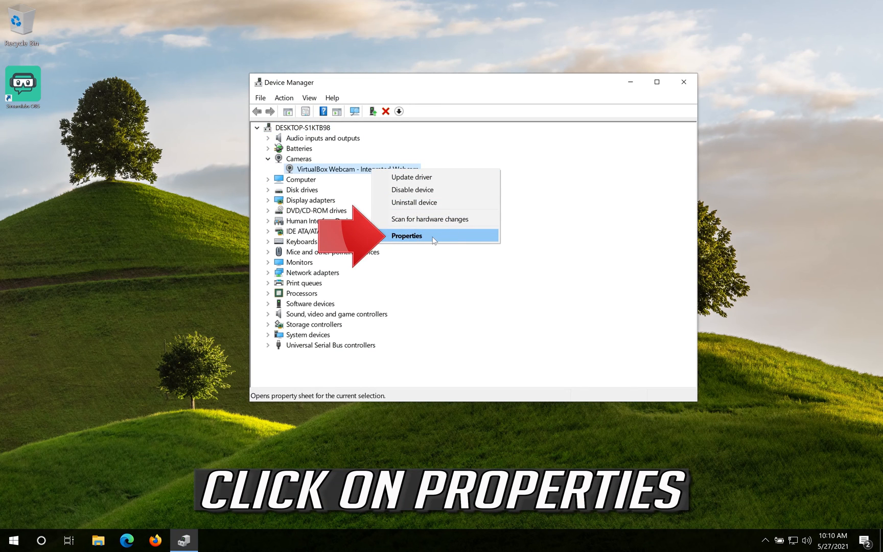
pyautogui.click(407, 236)
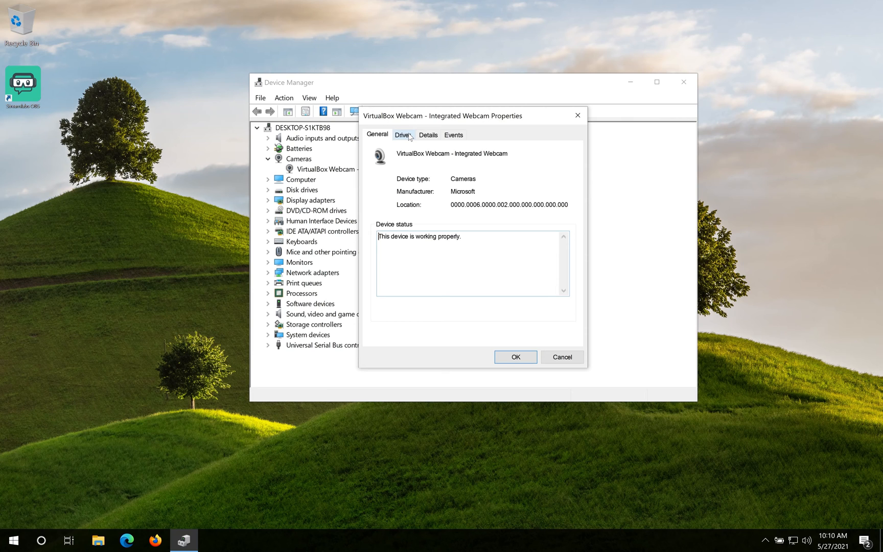
pyautogui.click(404, 135)
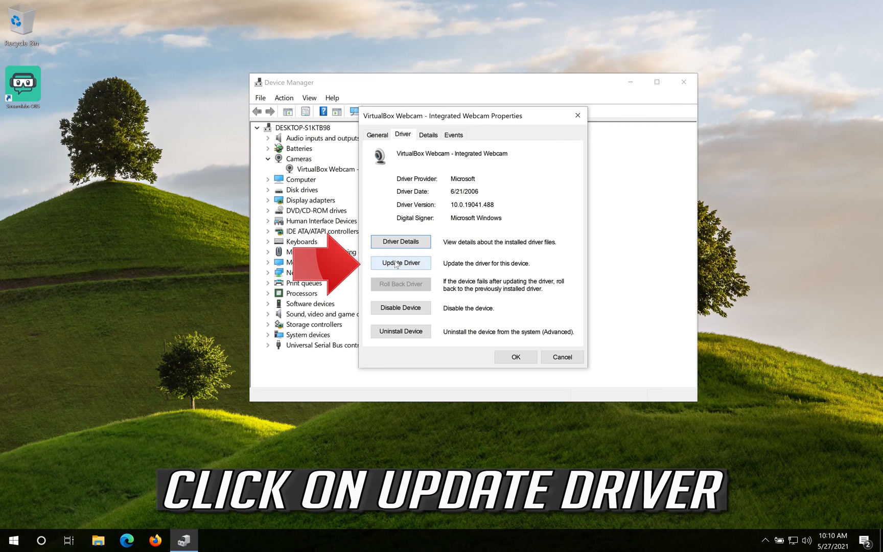
# Run Update Driver with automatic search; Windows reports the best driver is already installed.
pyautogui.click(401, 263)
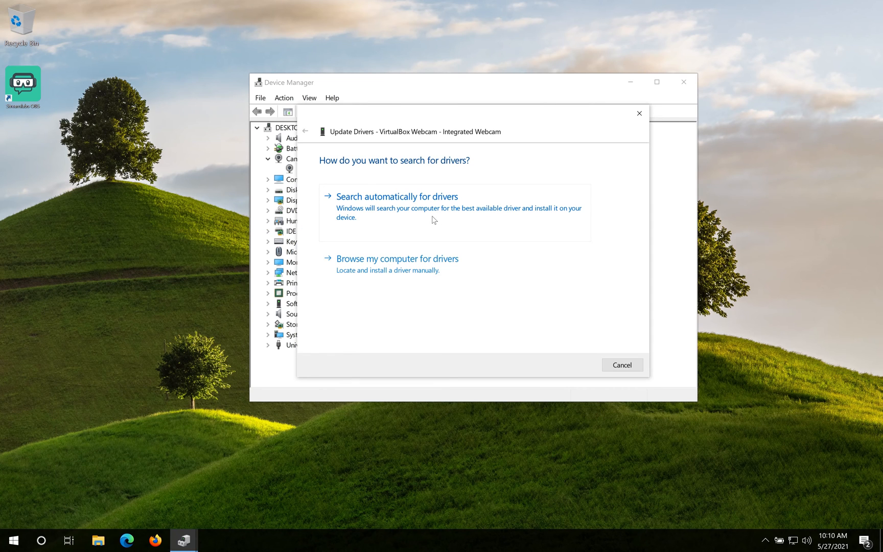
pyautogui.click(397, 197)
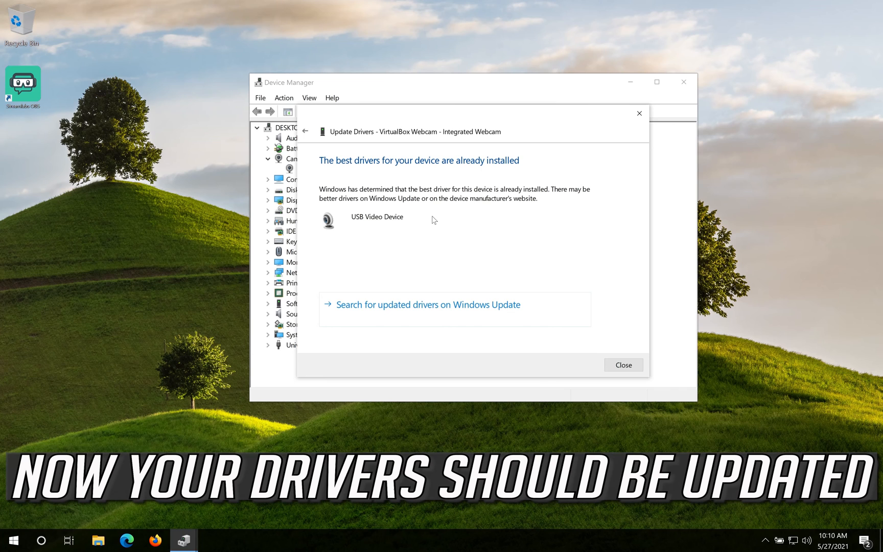
pyautogui.moveTo(407, 230)
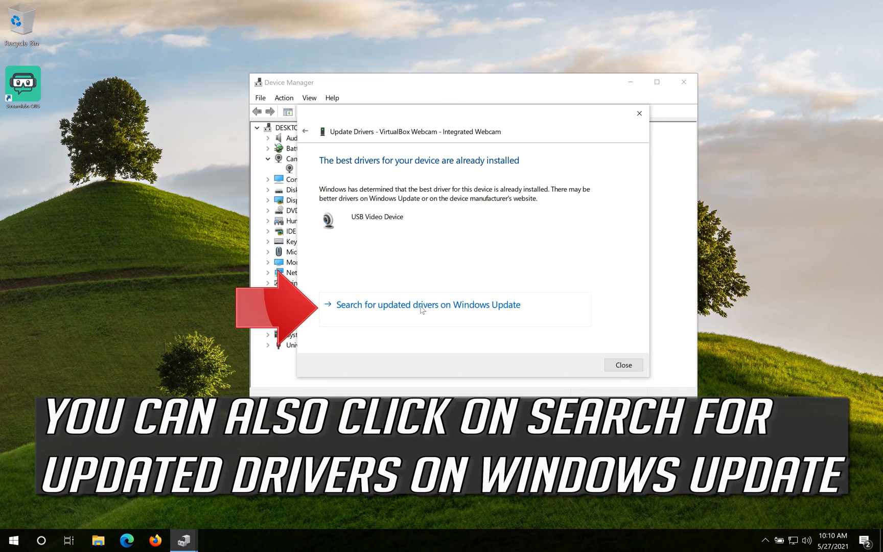
pyautogui.moveTo(465, 317)
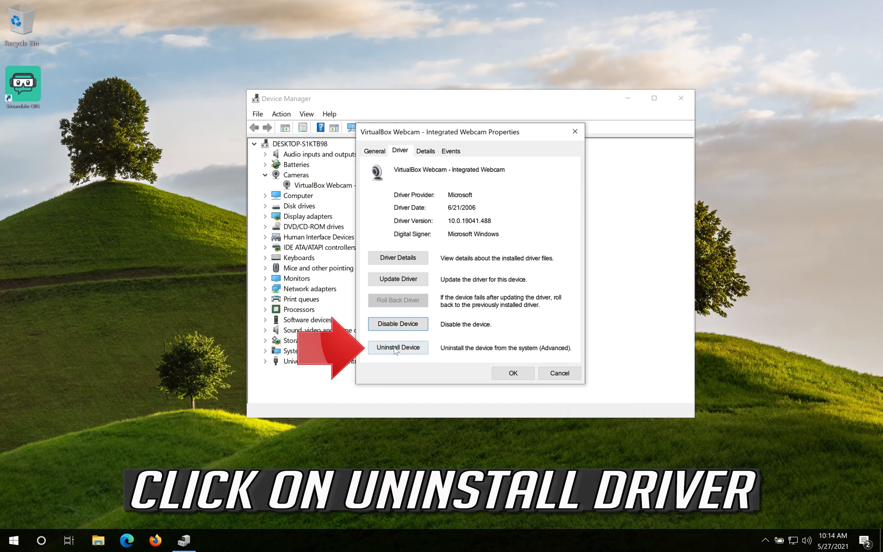
# Uninstall the webcam device, confirm it, and close Device Manager.
pyautogui.click(397, 347)
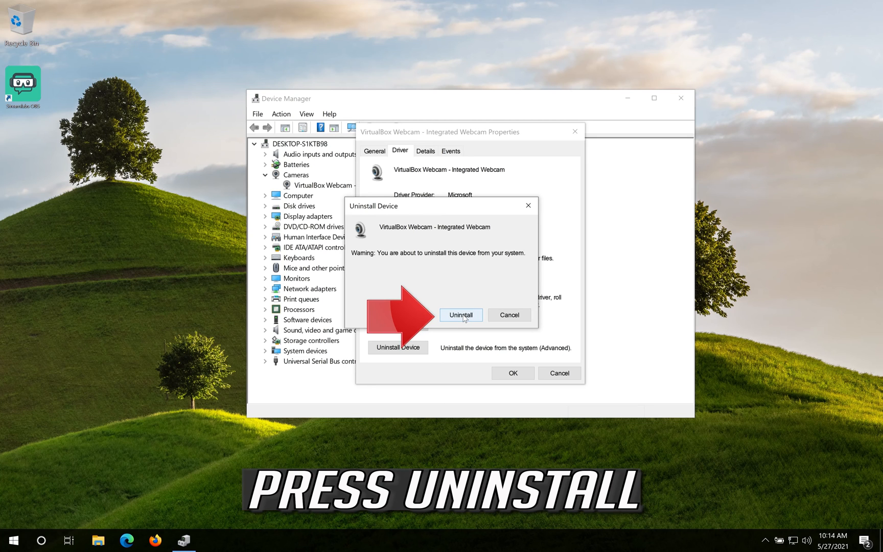
pyautogui.click(461, 315)
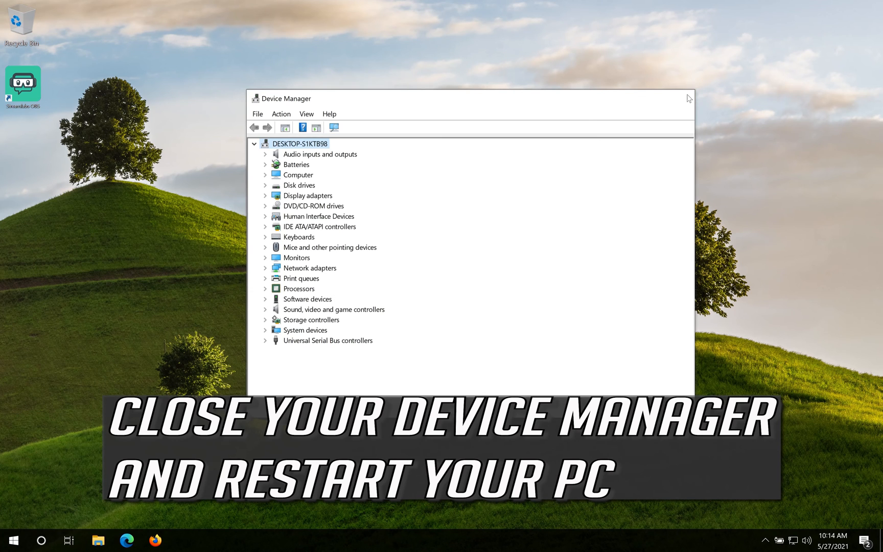
pyautogui.click(687, 97)
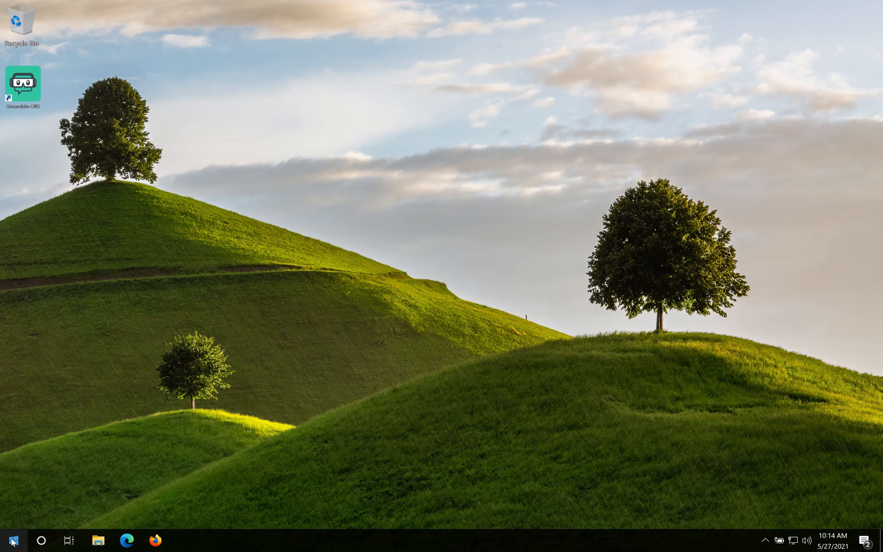
# Search the Start menu for 'device manager' to get Device Manager as best match.
pyautogui.click(14, 541)
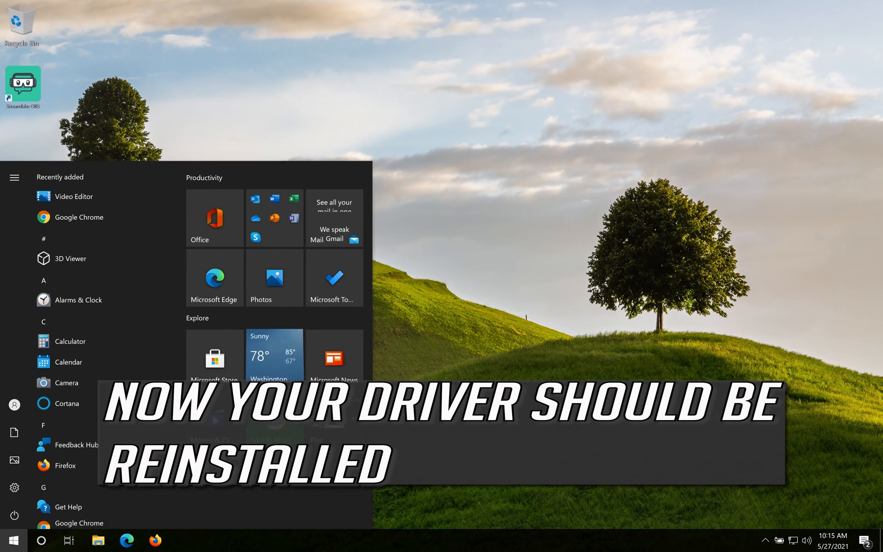
pyautogui.write('device manager')
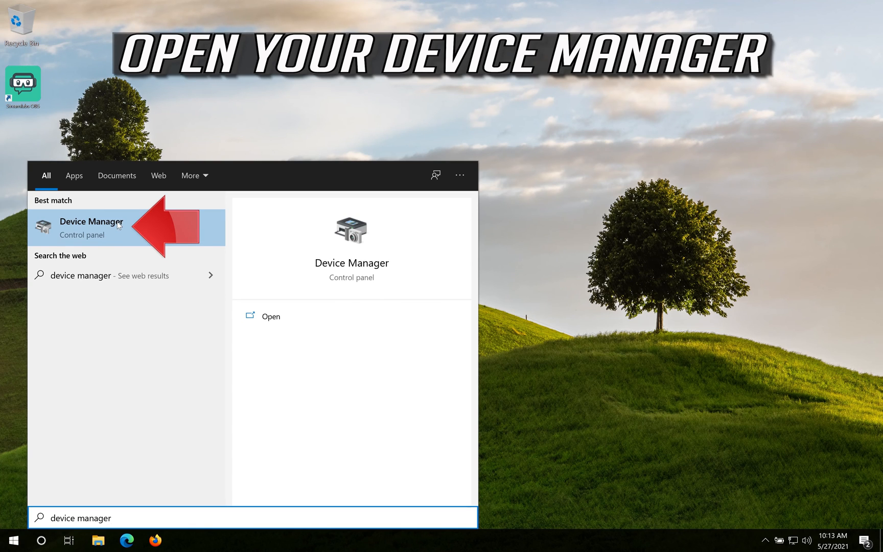
# Reopen Device Manager and expand Cameras, confirming the reinstalled webcam is listed again.
pyautogui.click(92, 228)
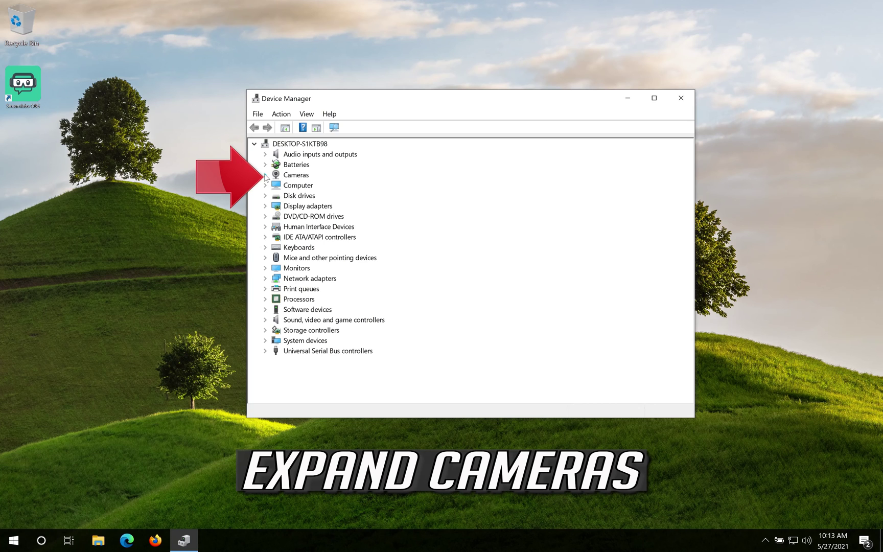
pyautogui.click(265, 175)
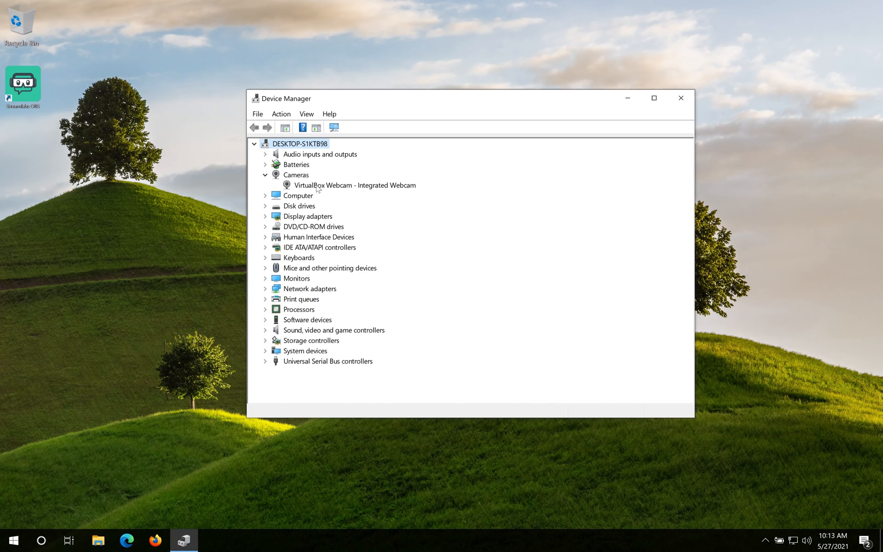
# Show the reinstalled webcam's Driver properties, listing Microsoft driver version 10.0.19041.488.
pyautogui.rightClick(356, 185)
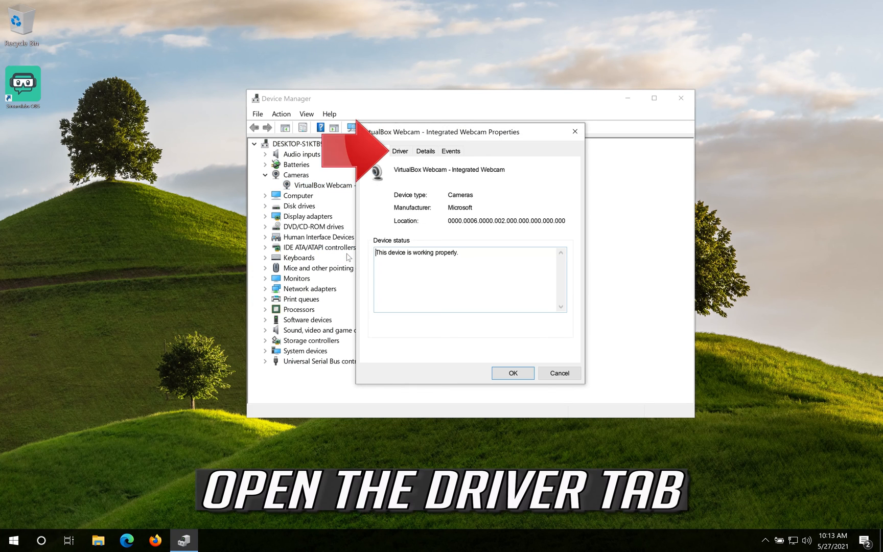
pyautogui.moveTo(413, 149)
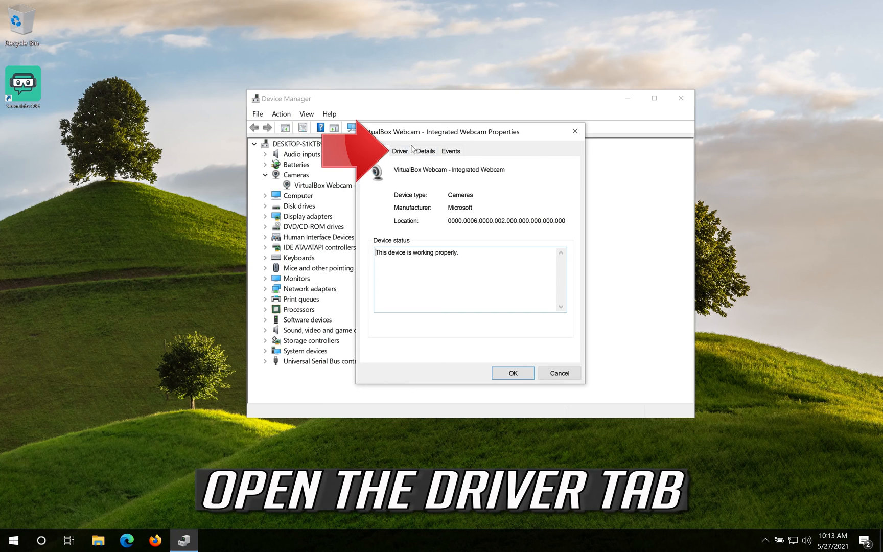
pyautogui.click(401, 151)
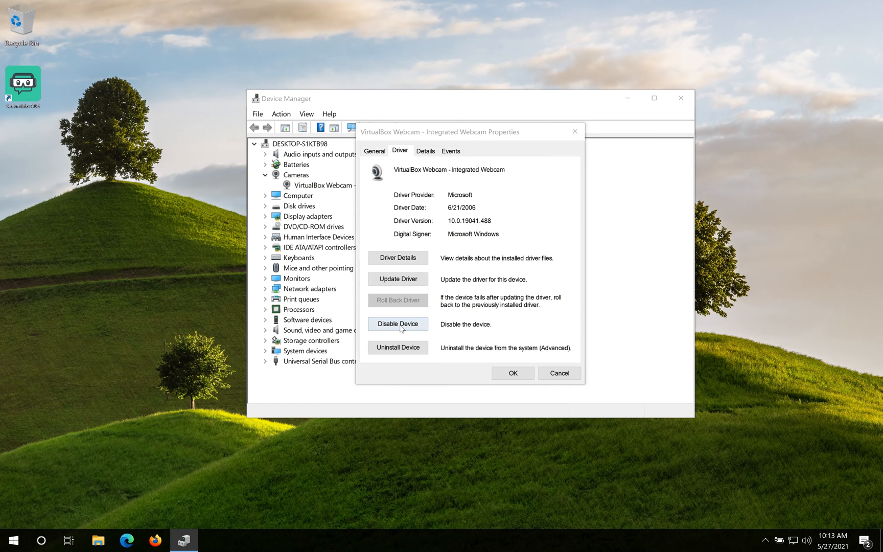
# Disable the VirtualBox webcam and confirm the warning so it can be re-enabled.
pyautogui.click(398, 323)
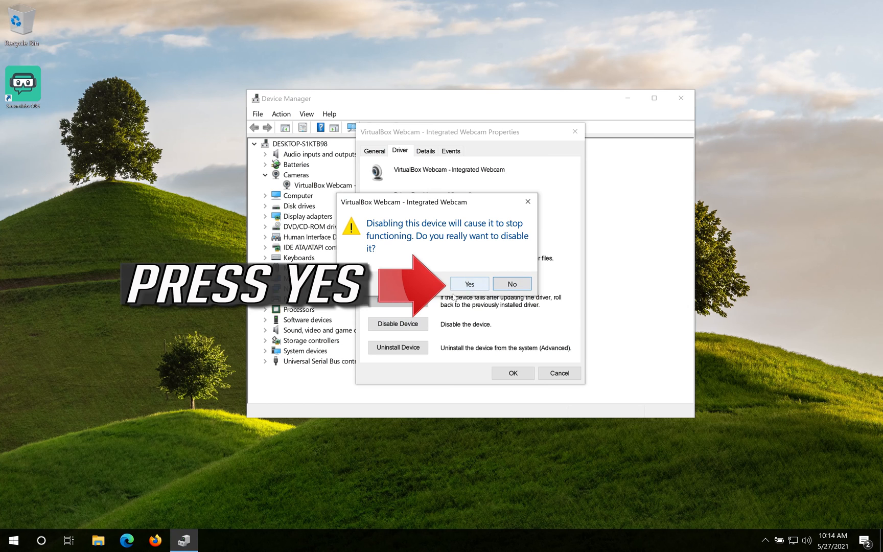
pyautogui.click(469, 284)
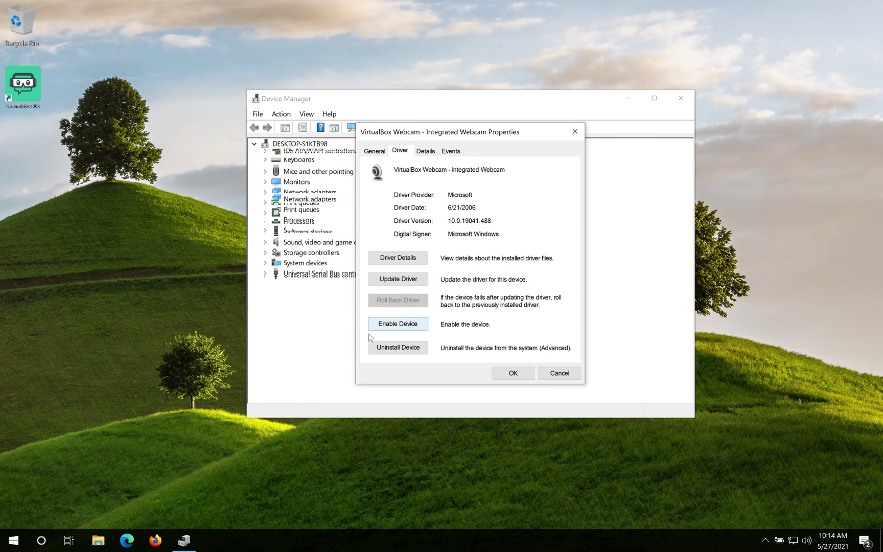